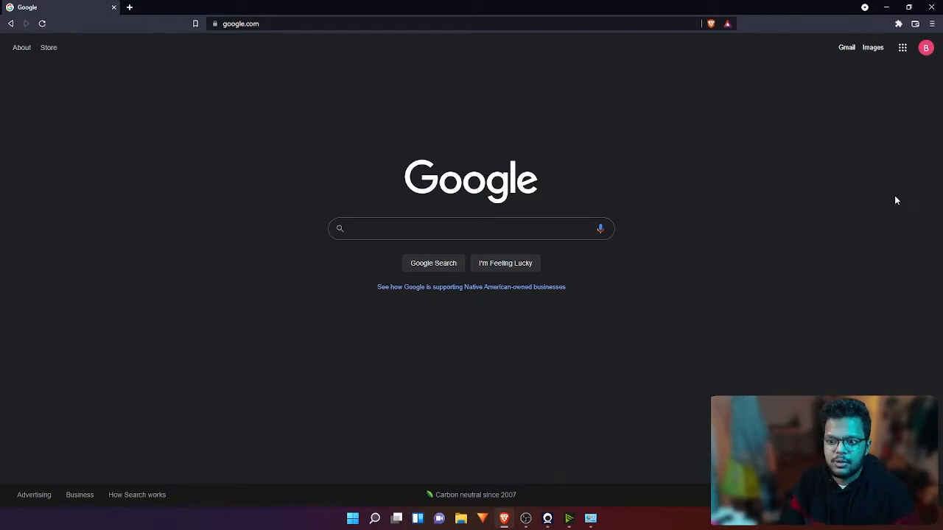
Search Google in Brave for 'xampp for windows'.
text(xampp for windows)
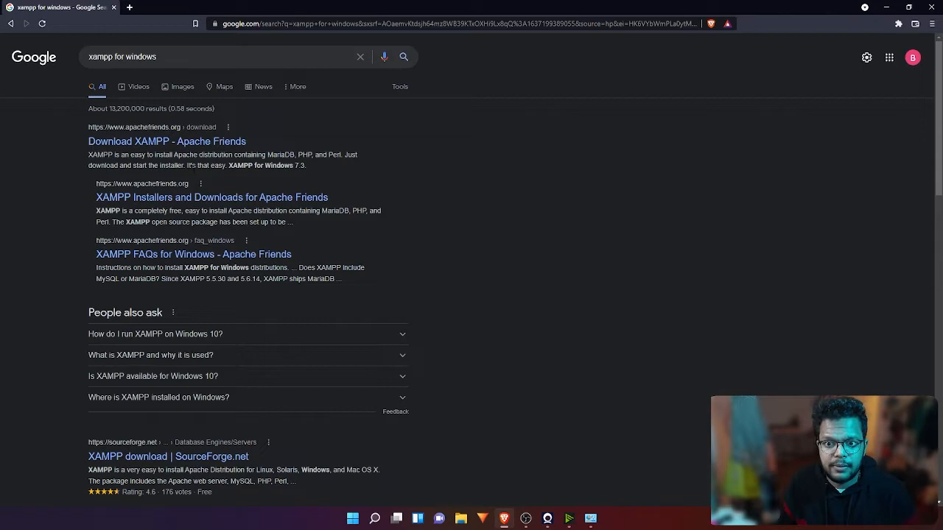
Open the Apache Friends download page and download the 64-bit XAMPP 8.0.12 Windows installer.
click(166, 141)
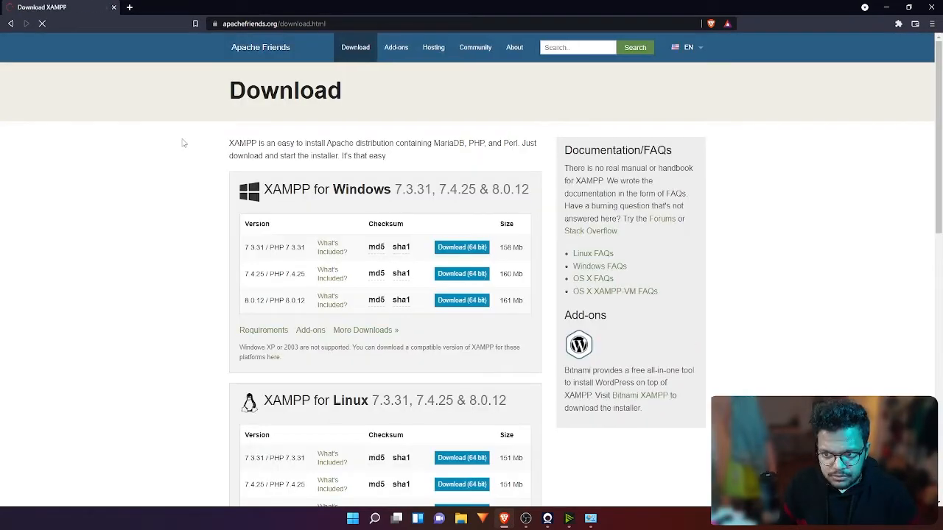
scroll(down, 3)
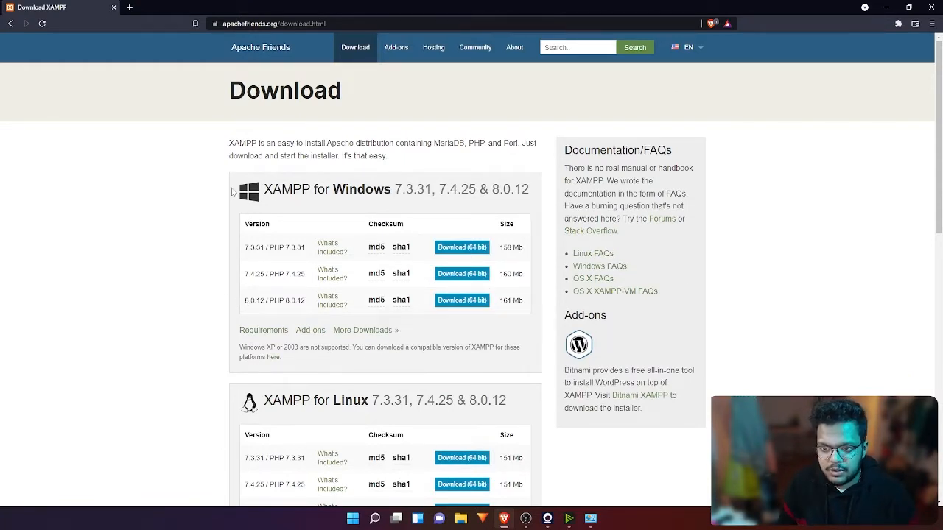
scroll(down, 3)
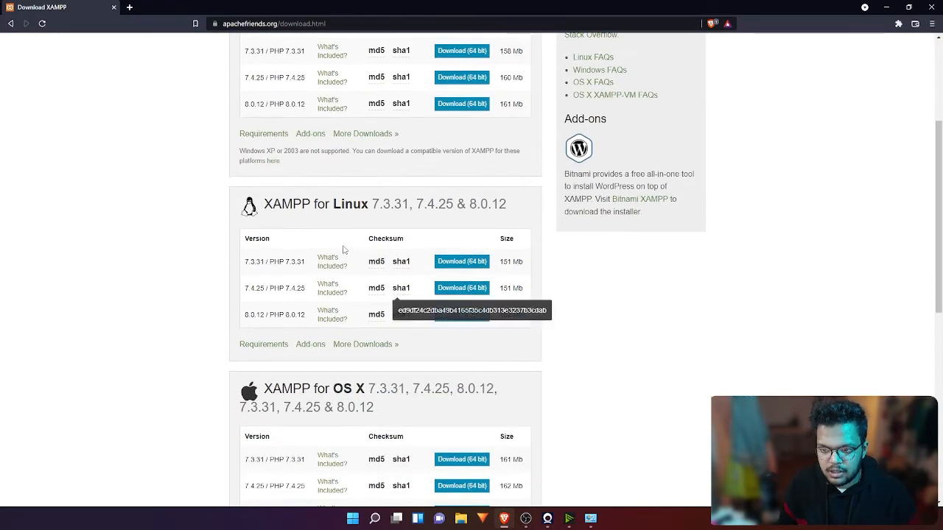
scroll(down, 3)
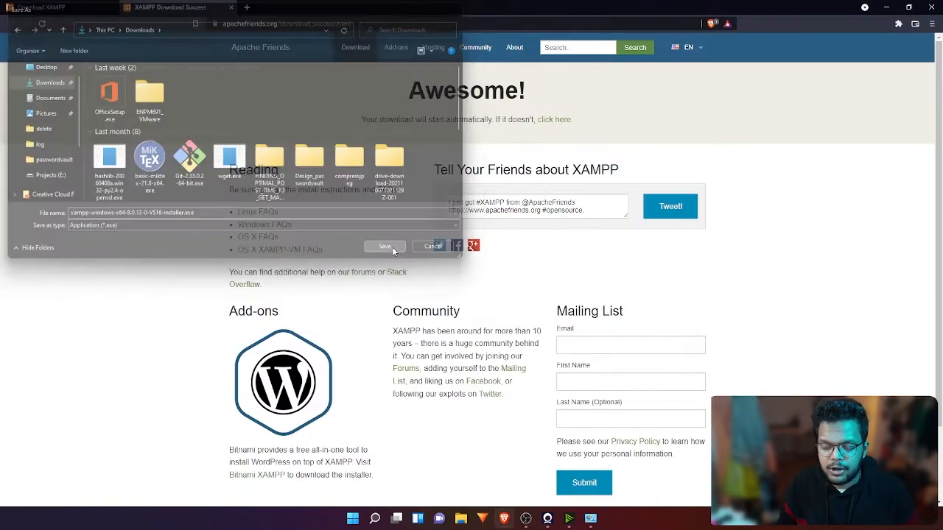
Save the XAMPP installer into Downloads and run it up to Select Components.
click(384, 245)
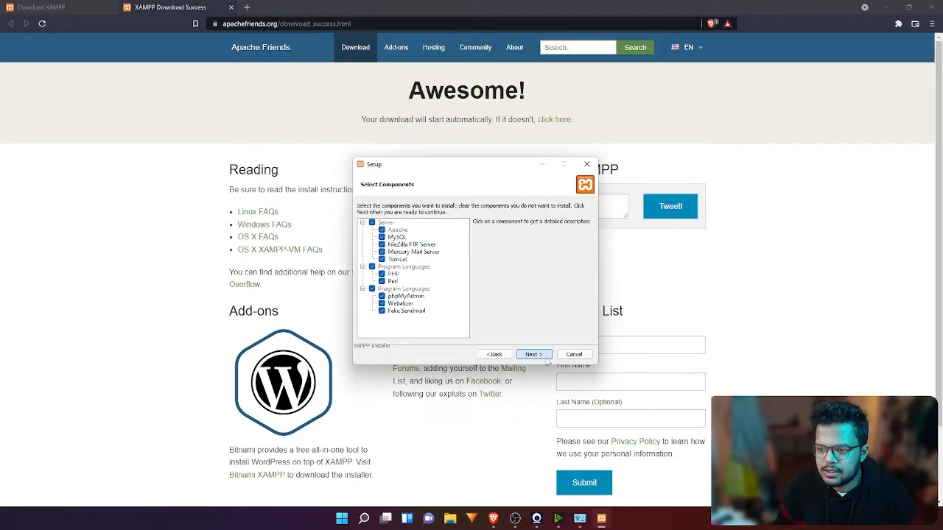
Install XAMPP with all components to C:\xampp in English, then launch the Control Panel.
click(533, 354)
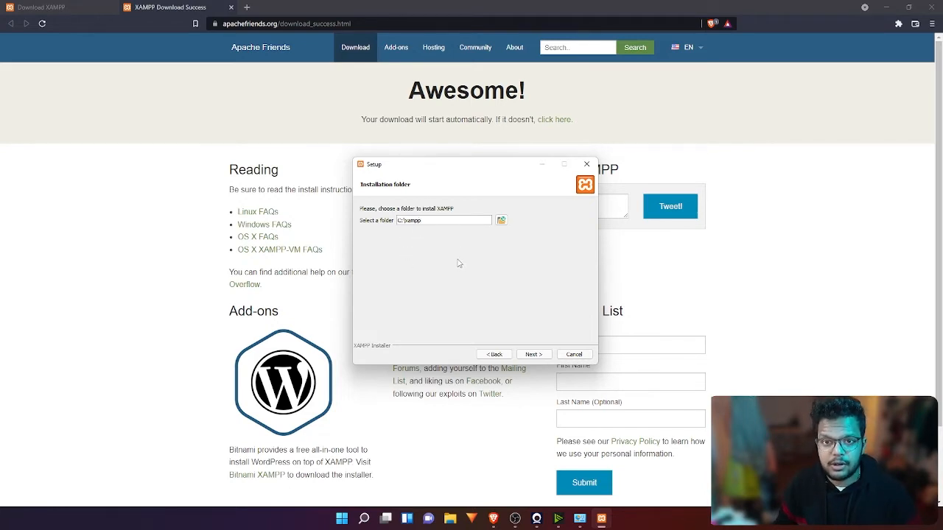
click(501, 221)
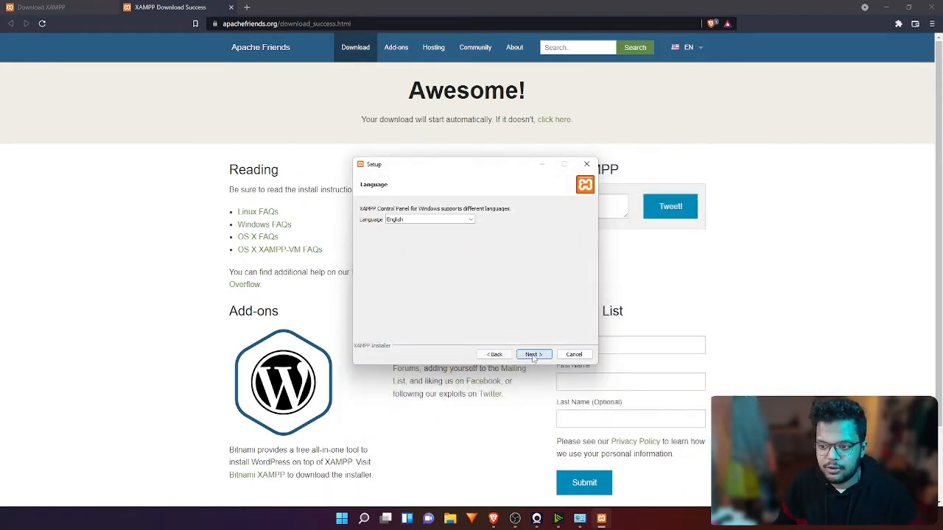
click(534, 355)
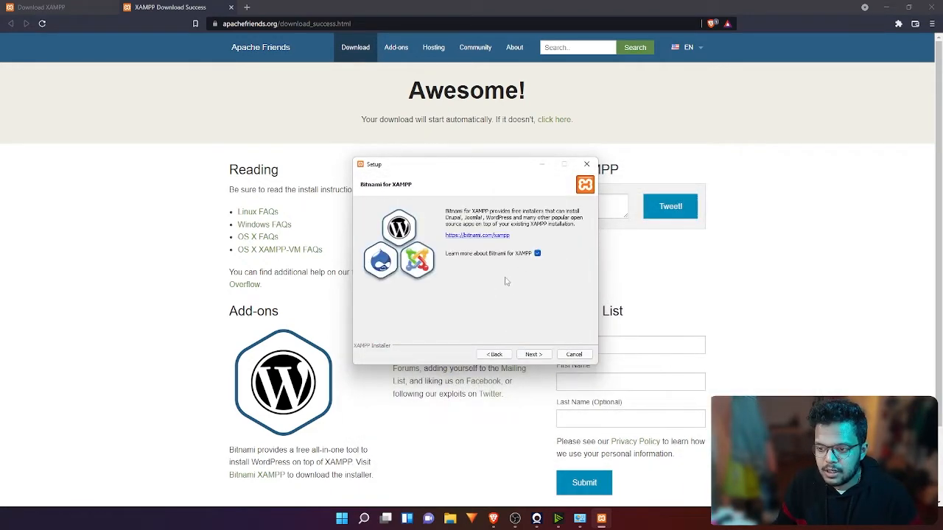
click(533, 354)
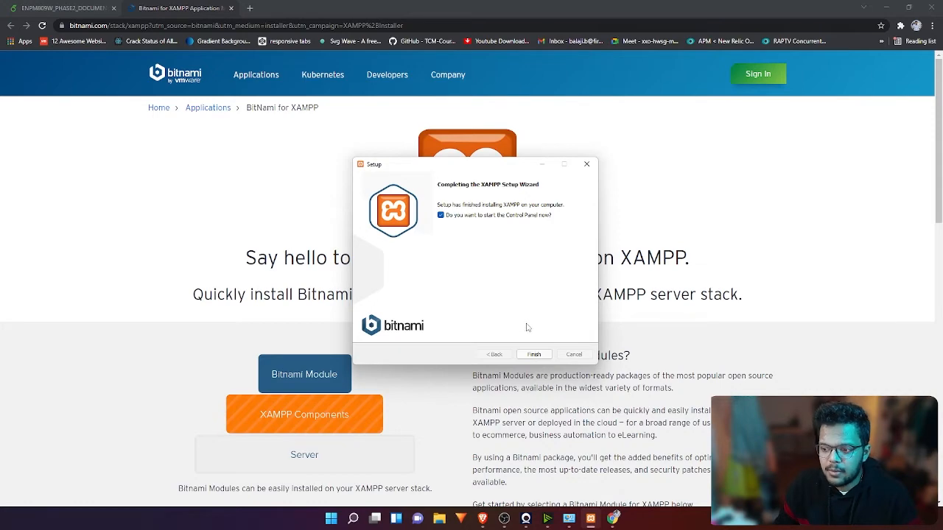
click(441, 214)
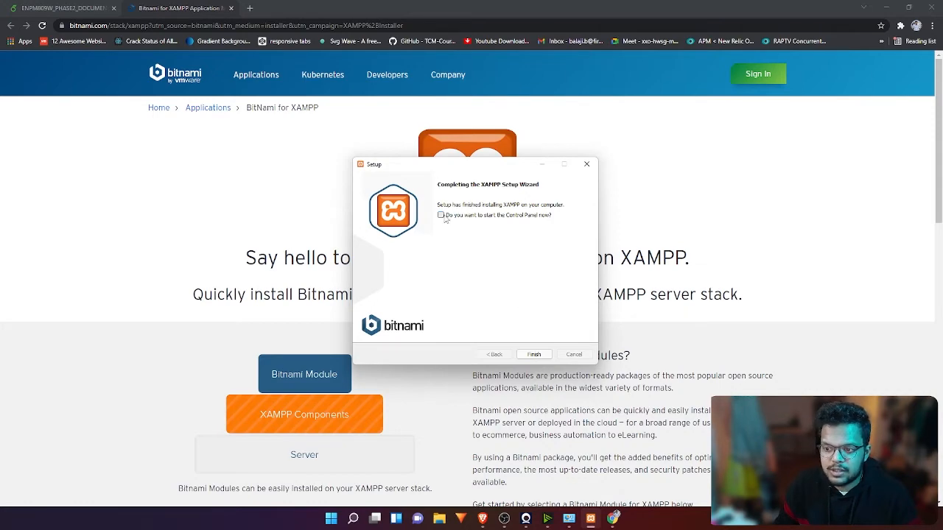
click(442, 215)
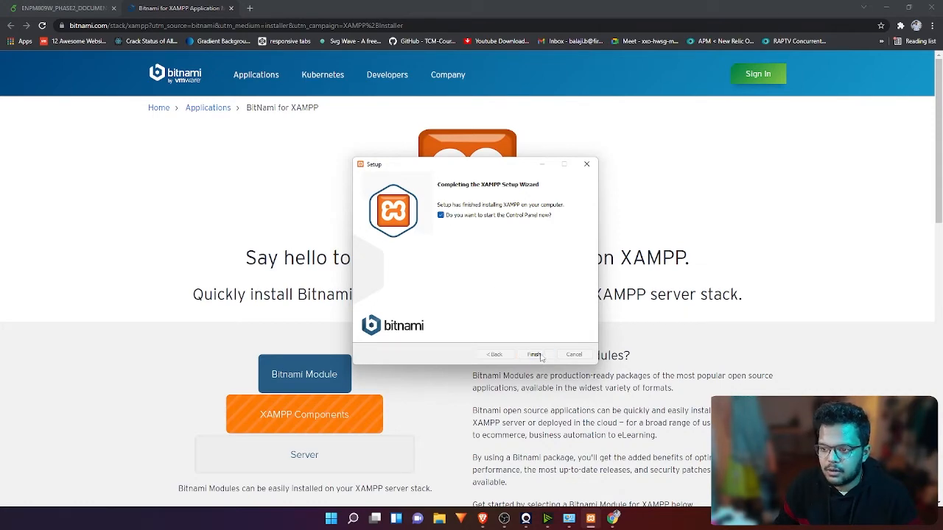
click(533, 354)
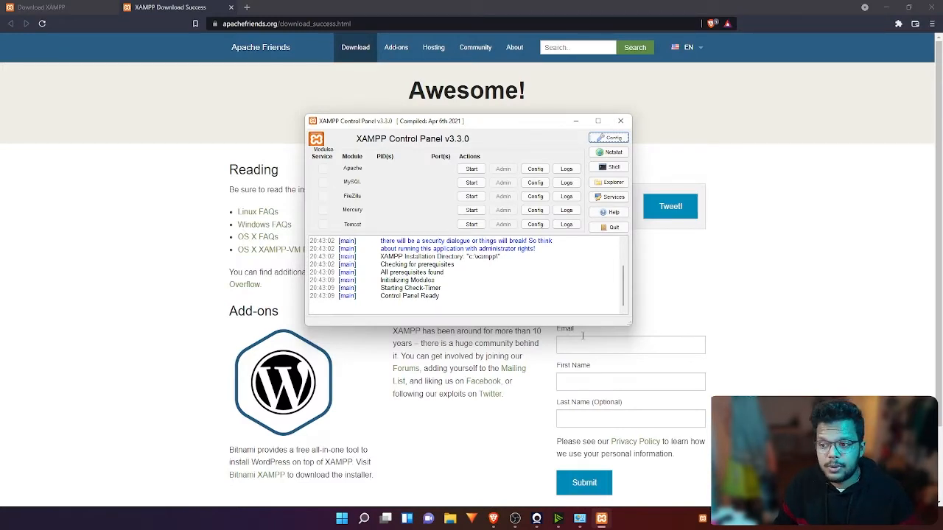
Start Apache and MySQL, allowing MySQL and FileZilla Server through the firewall.
click(471, 168)
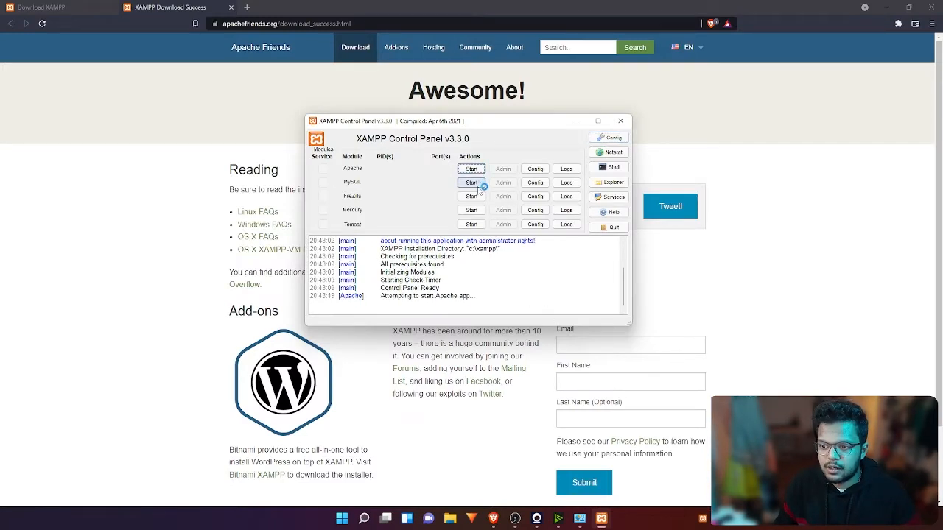
click(471, 183)
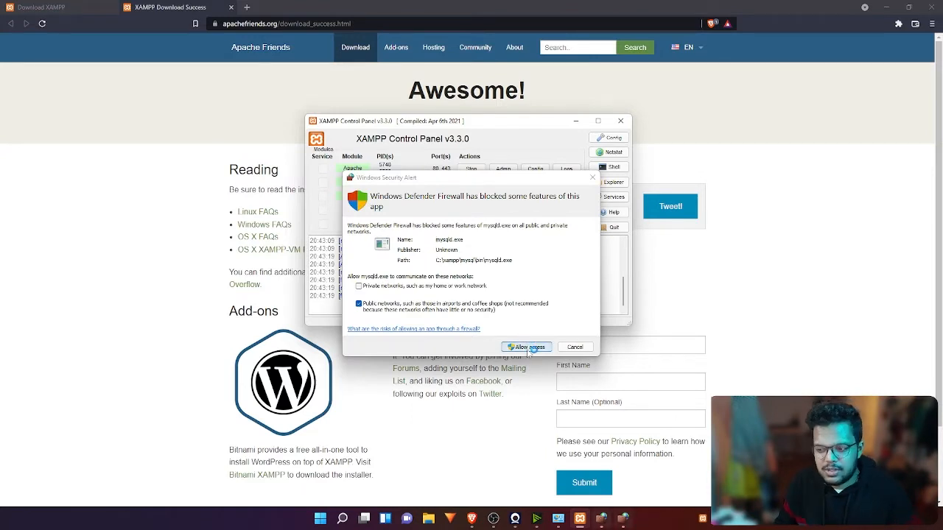
click(526, 347)
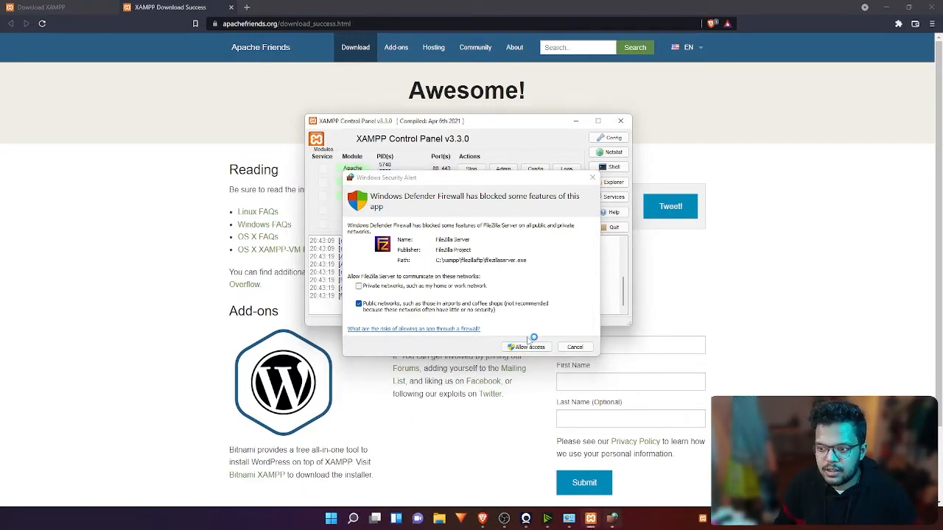
click(525, 347)
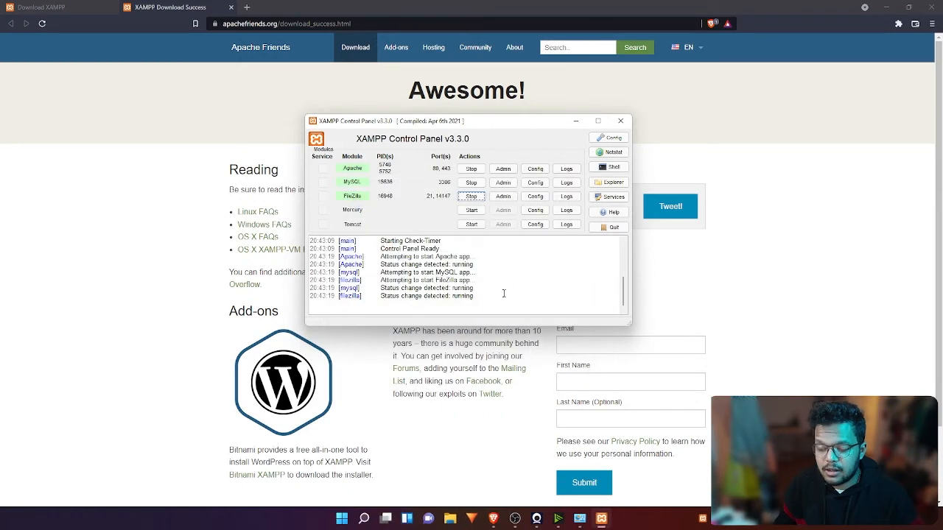
mouse_move(506, 271)
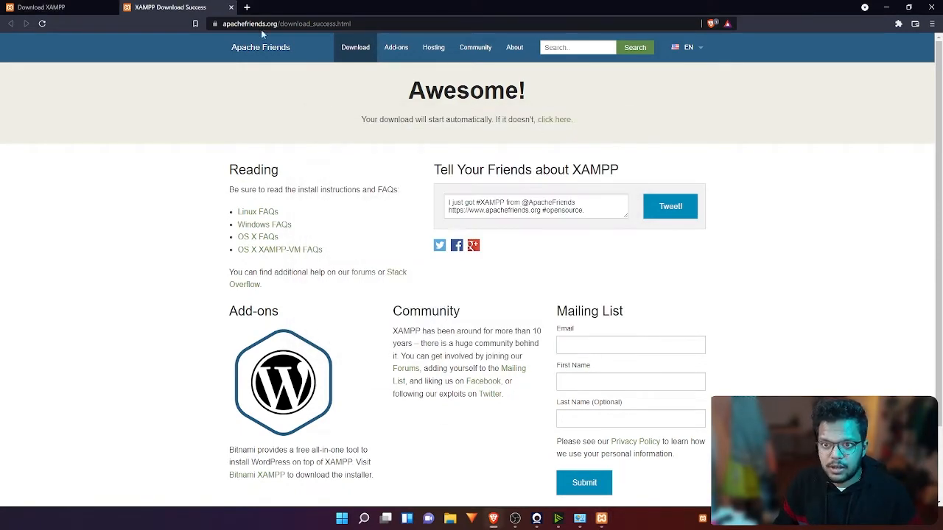
Load localhost/dashboard/ in a new tab to show the XAMPP 8.0.12 welcome page.
click(363, 7)
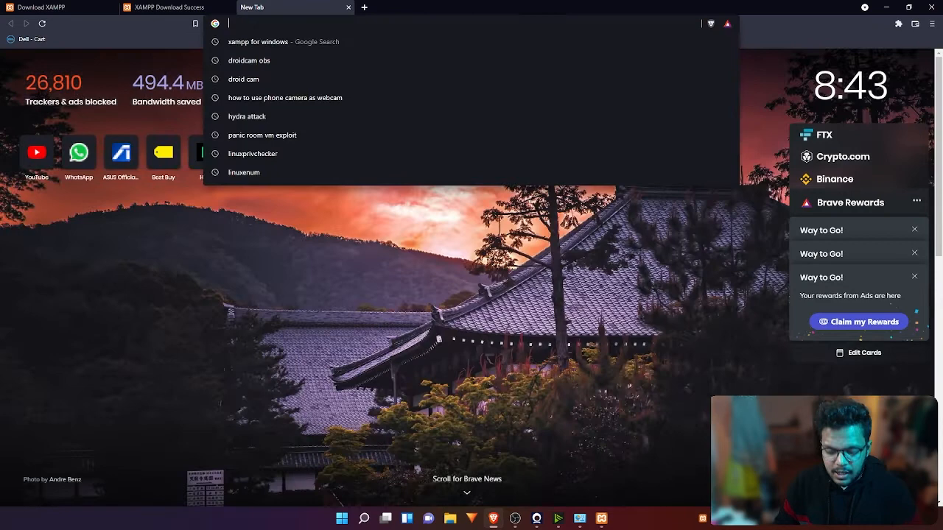
text(localhost/)
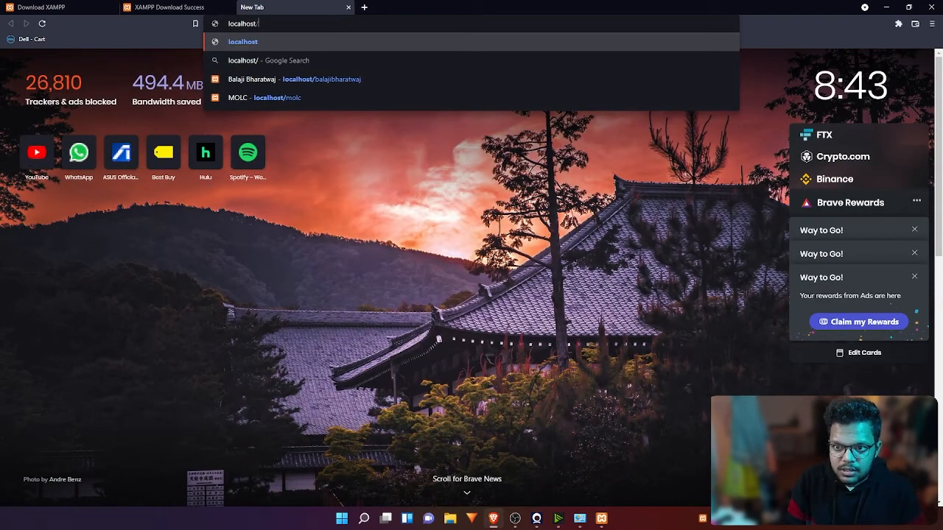
text(/dashboard/)
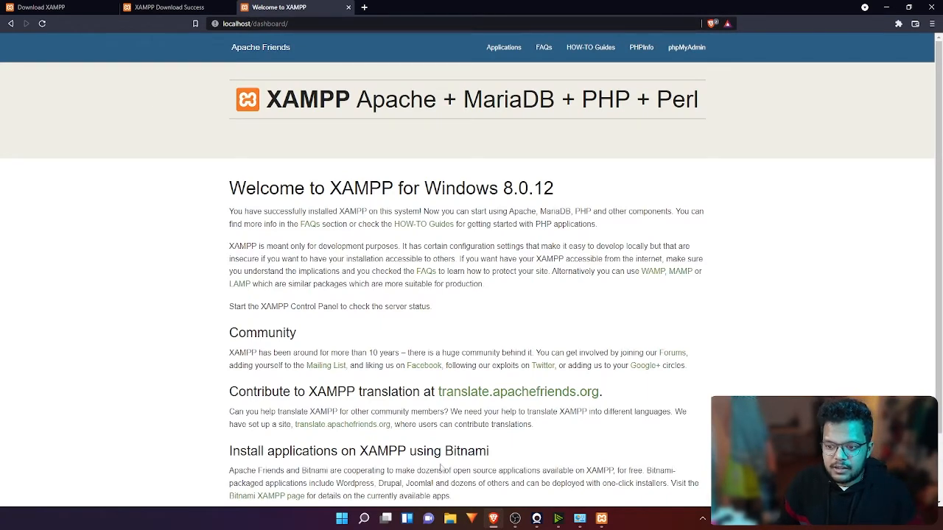
mouse_move(588, 242)
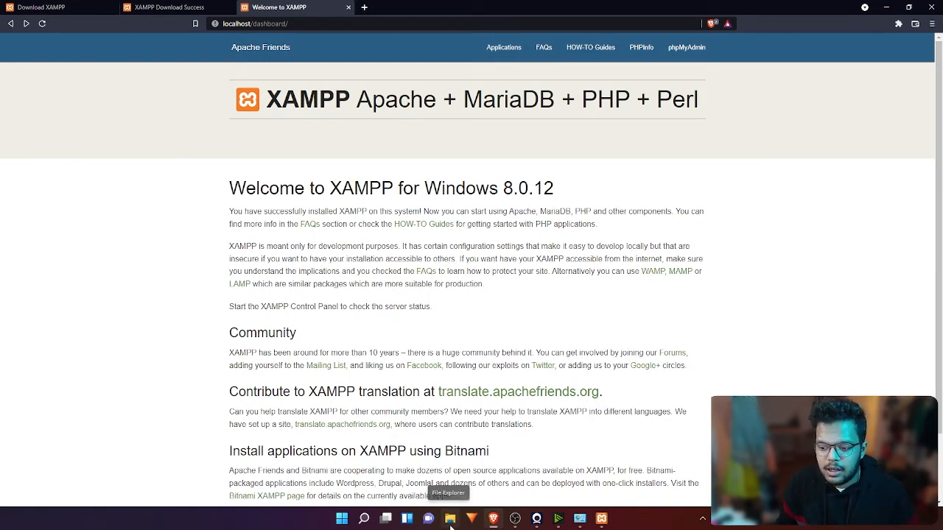
Copy the passwordvault folder from the Balaji (F:) drive into C:\xampp\htdocs.
click(449, 518)
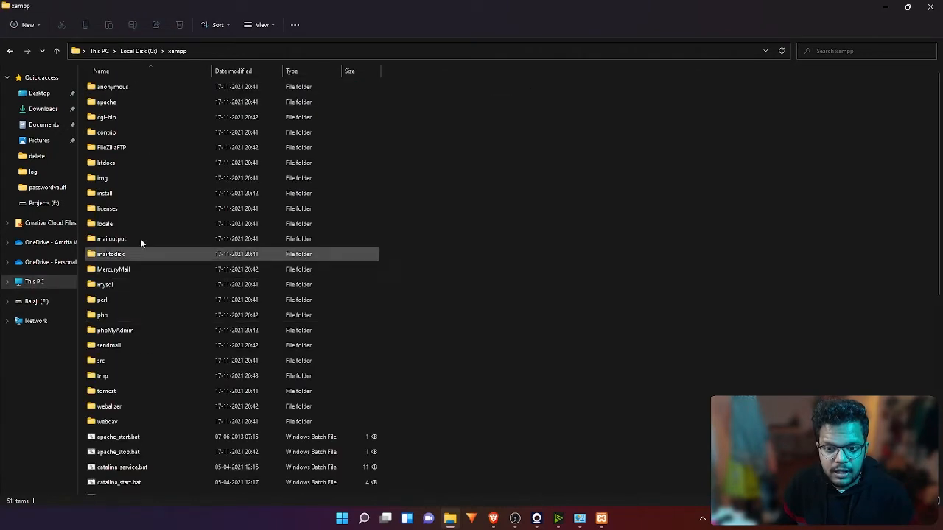
double_click(106, 162)
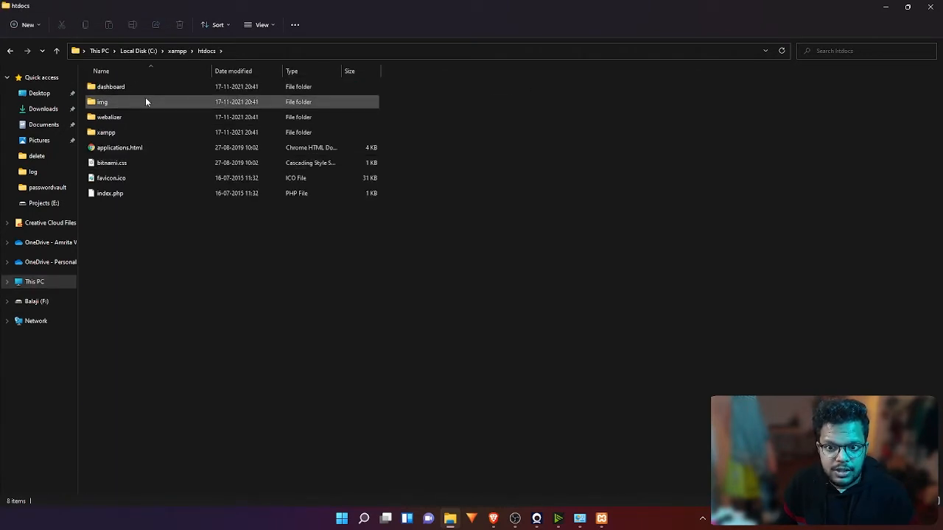
click(111, 87)
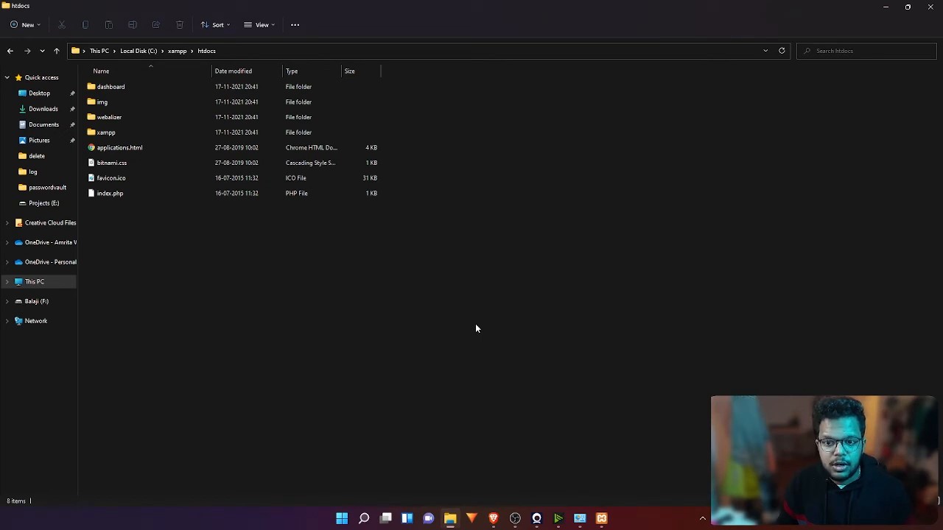
mouse_move(476, 319)
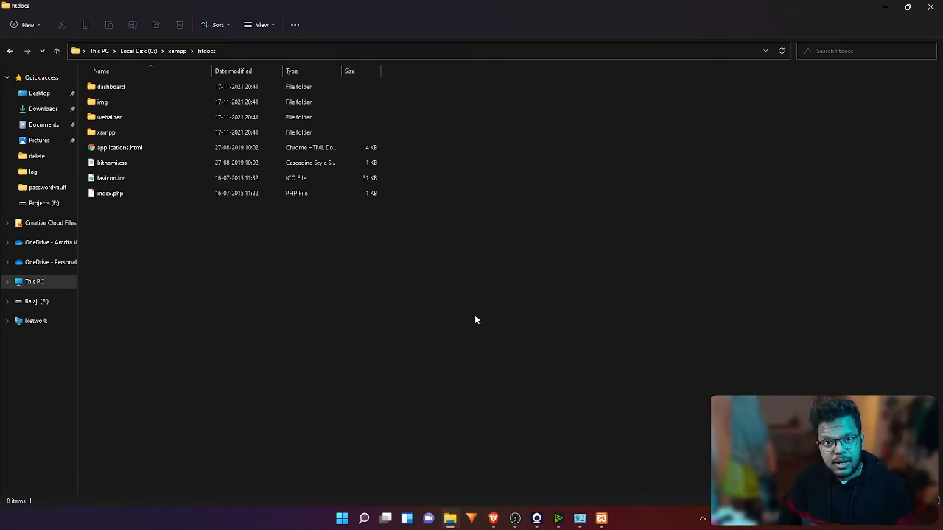
mouse_move(467, 302)
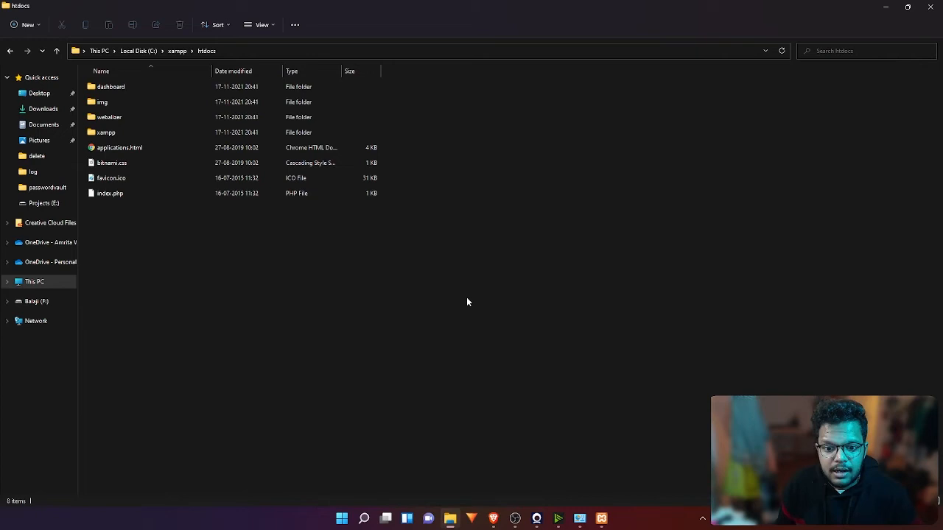
click(36, 301)
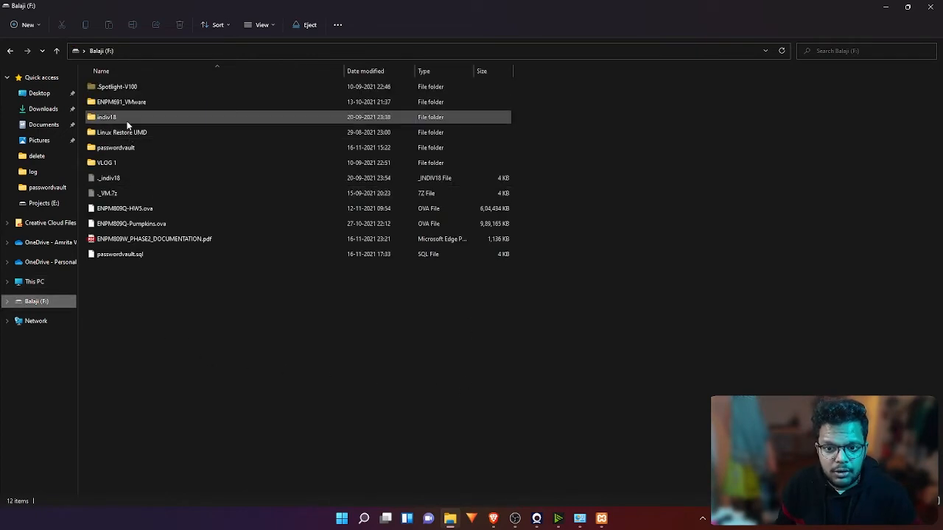
mouse_move(115, 147)
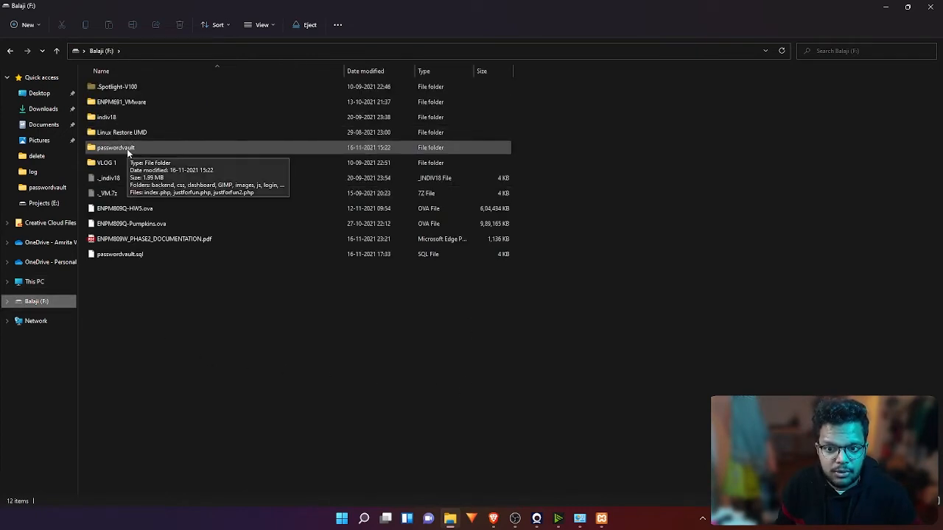
mouse_move(138, 148)
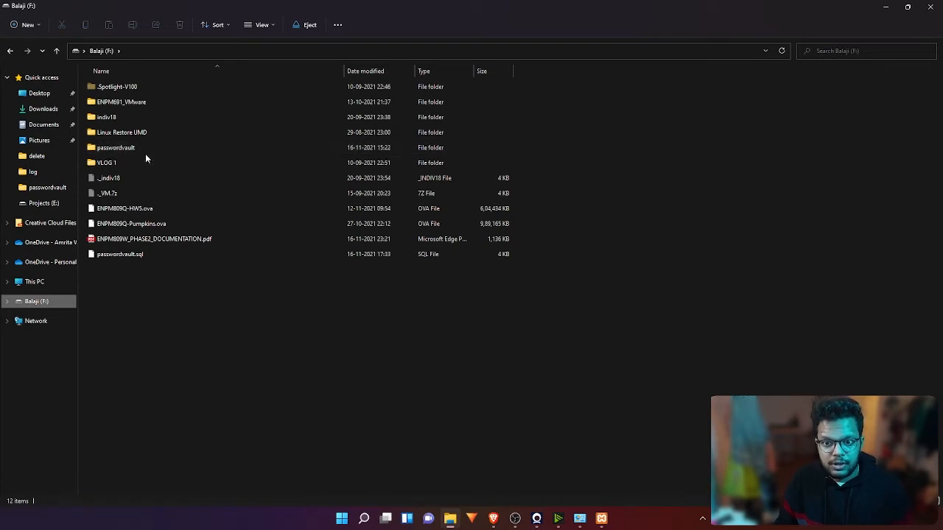
click(115, 148)
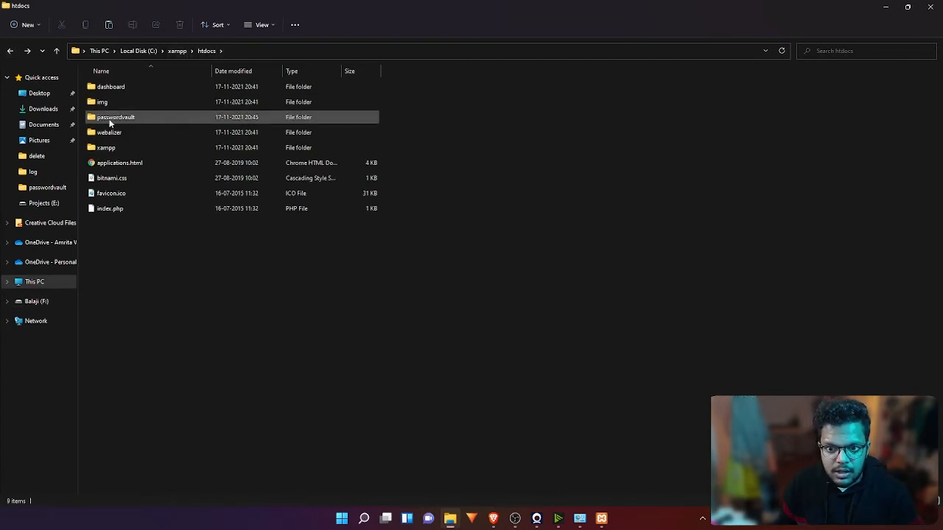
mouse_move(135, 118)
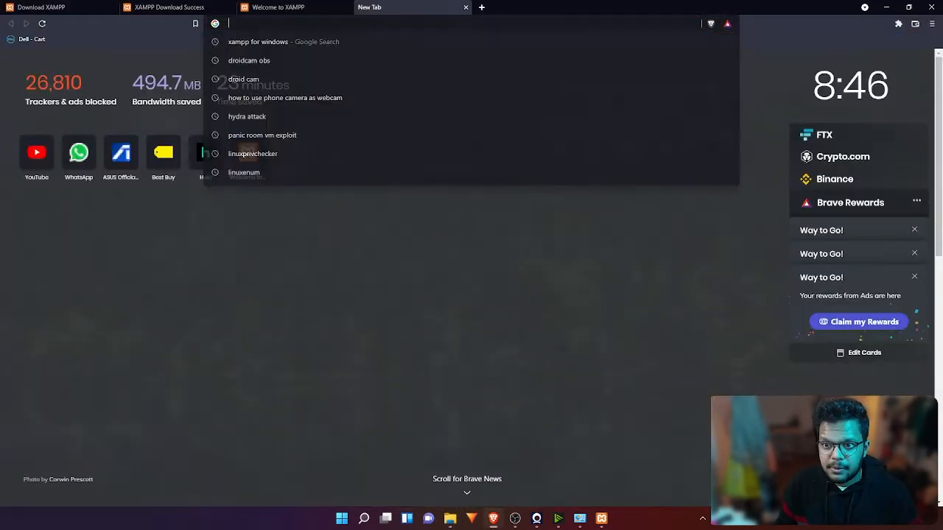
Browse to localhost/passwordvault to show the Password Vault home page.
text(localhost/passwordvault/)
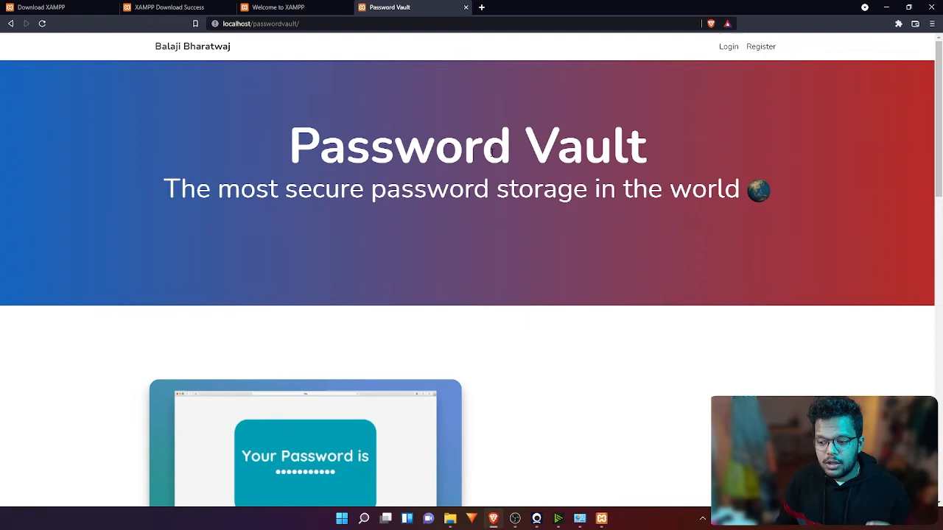
mouse_move(491, 153)
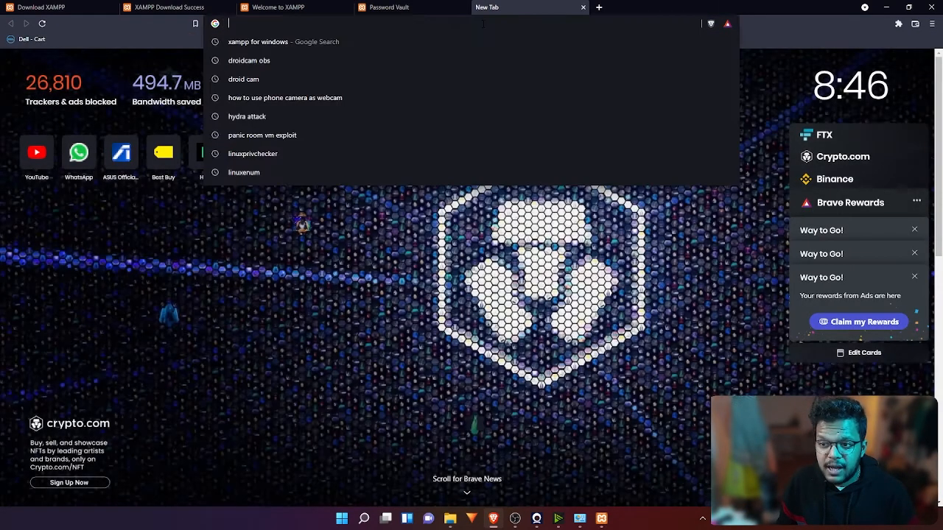
Open localhost/phpmyadmin and create a database named passwordvault.
text(localhost)
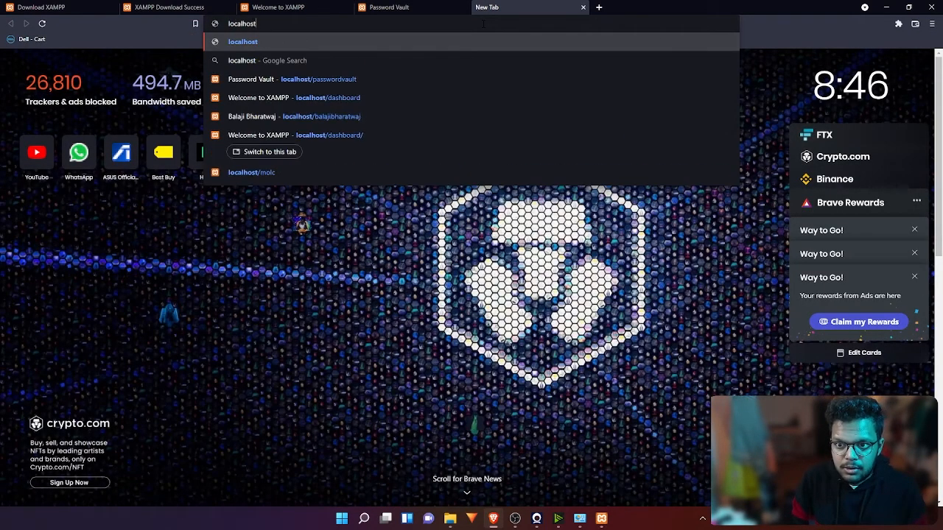
text(/phpmydmin/)
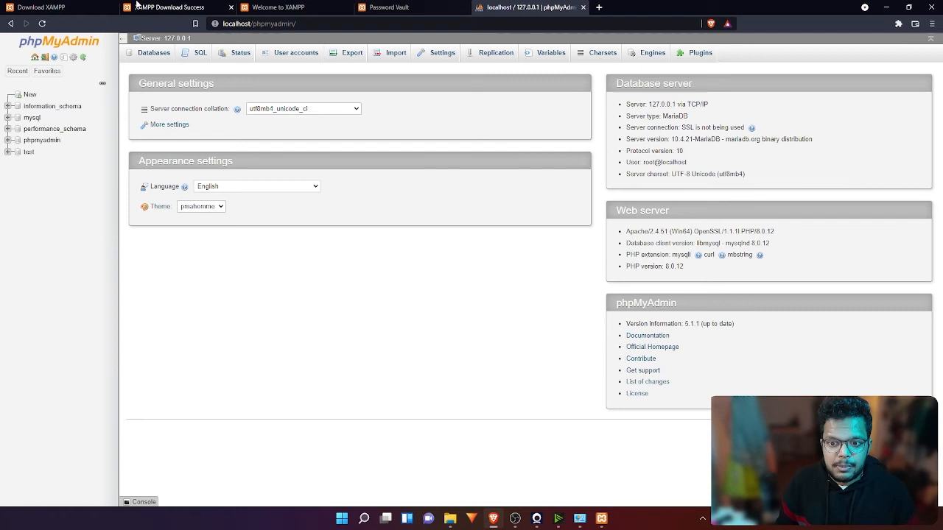
mouse_move(432, 390)
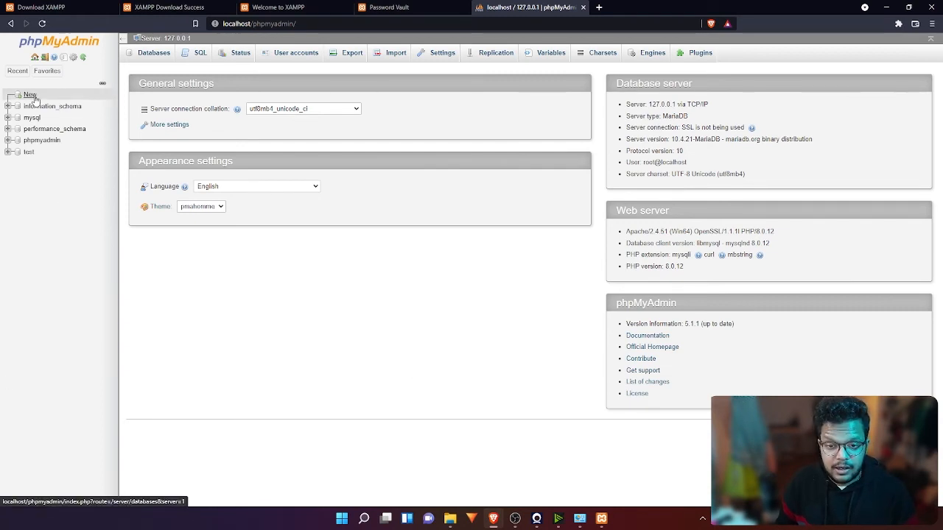
click(154, 52)
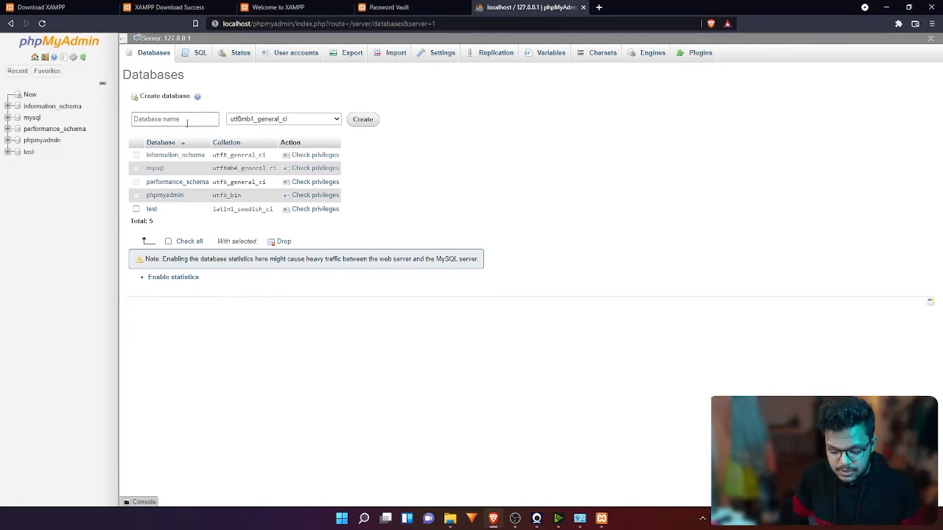
text(password)
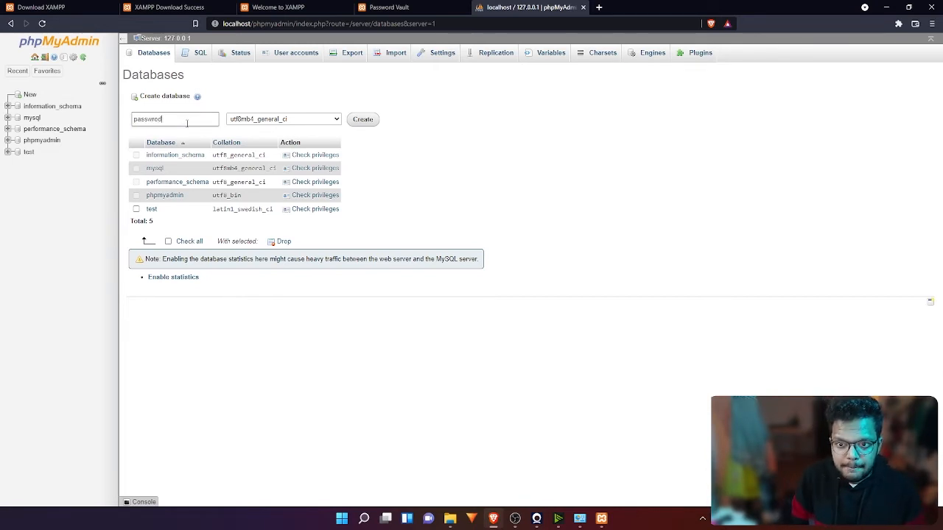
text(vault)
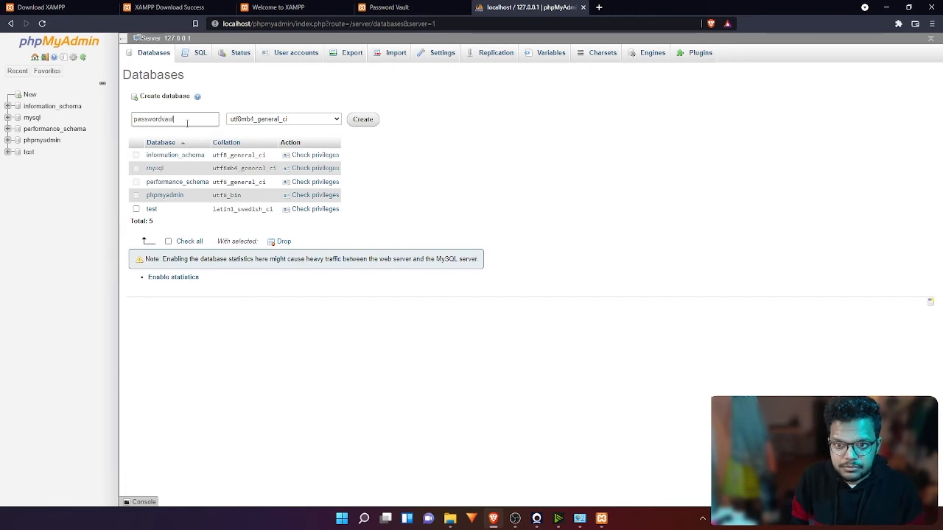
click(362, 119)
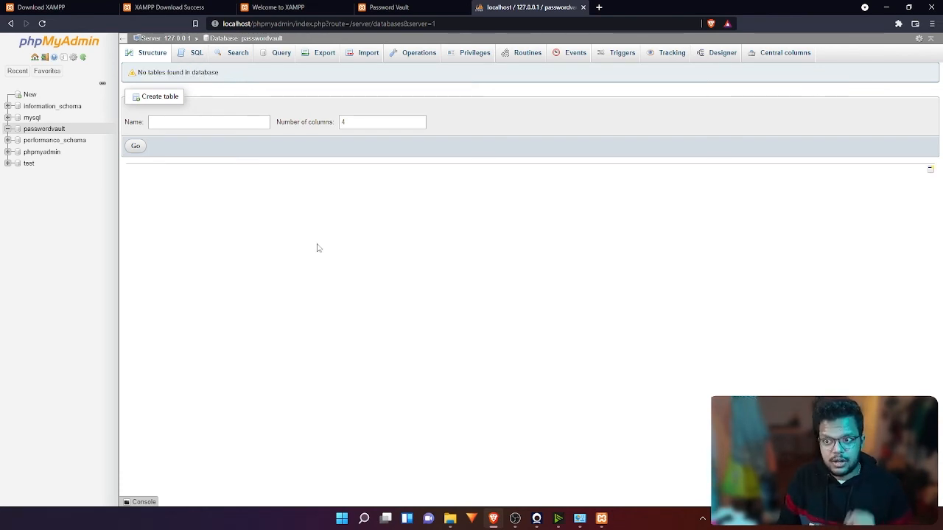
mouse_move(548, 212)
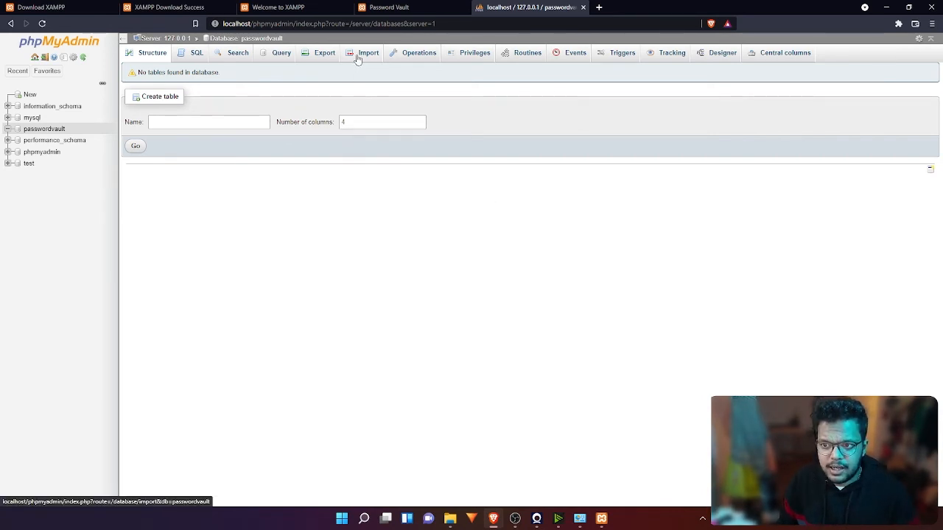
Import passwordvault.sql, creating the accounts, key_sodium and passwords tables.
click(362, 52)
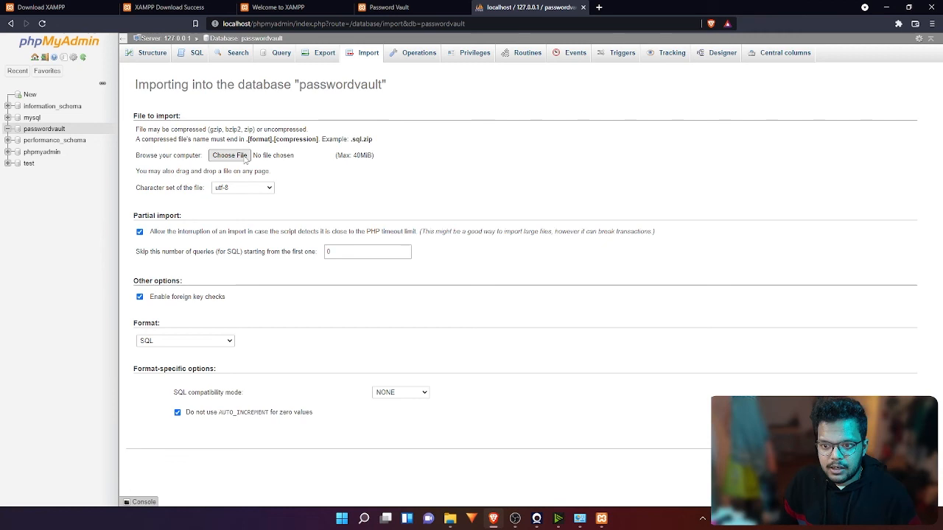
click(229, 154)
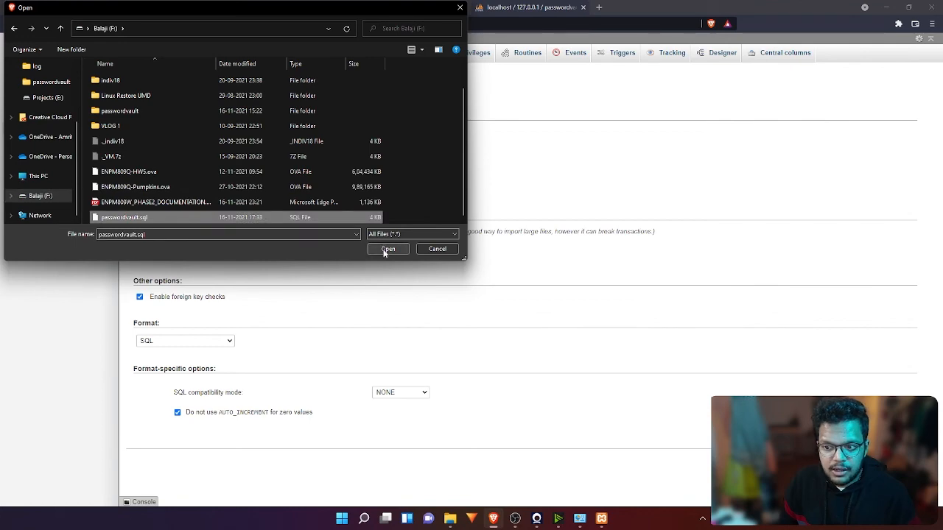
click(388, 248)
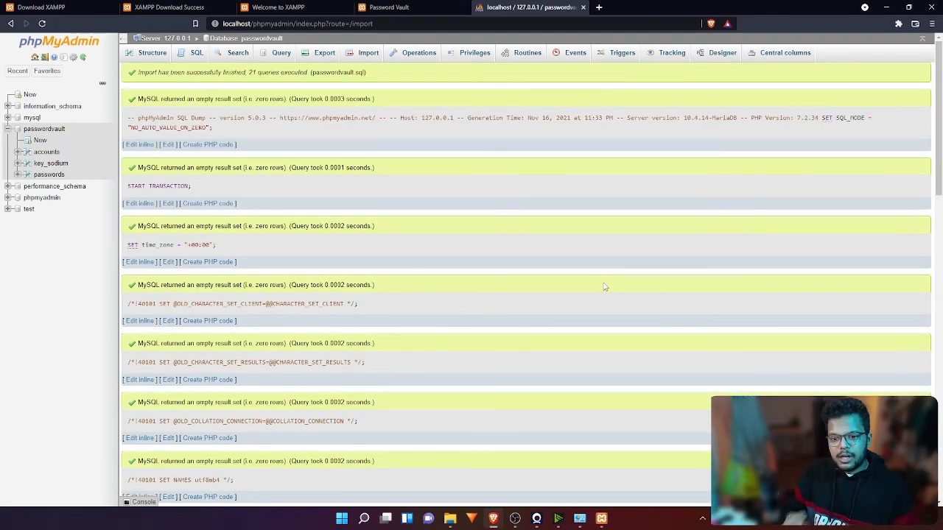
scroll(down, 3)
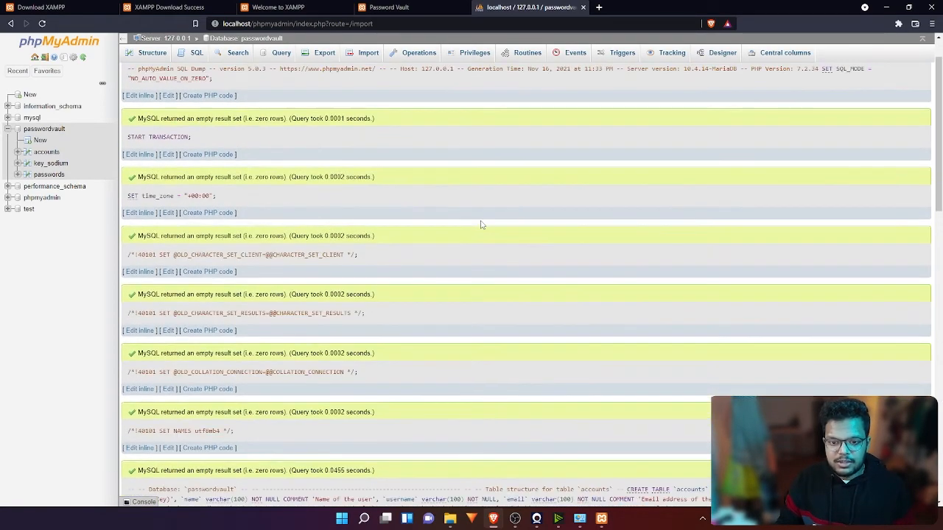